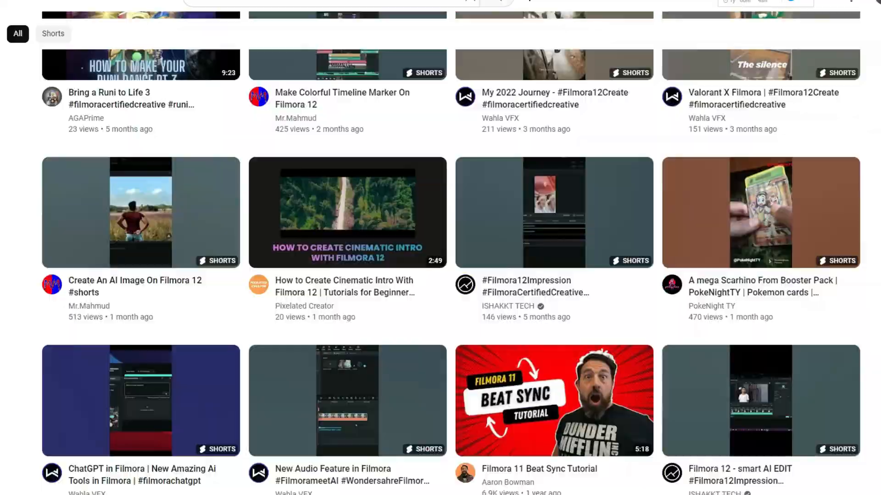
Select the walking man clip and scroll through its presets, white balance and color sliders.
scroll("down", 3)
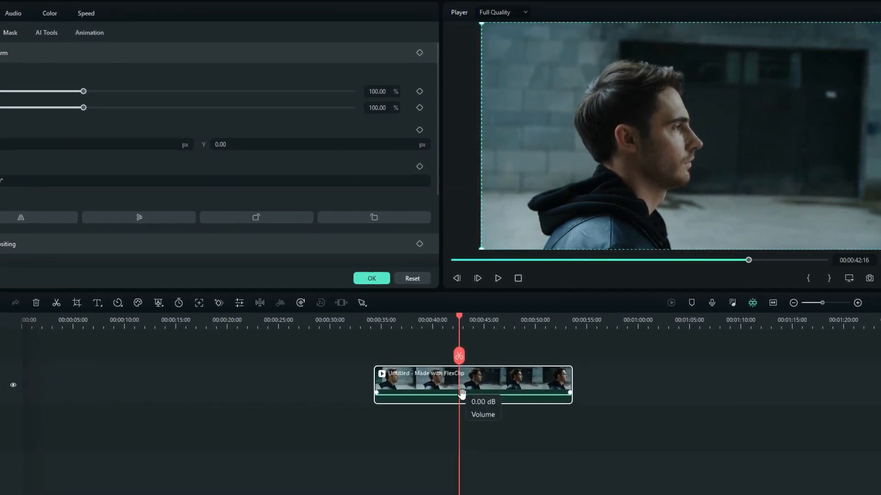
left_click(40, 10)
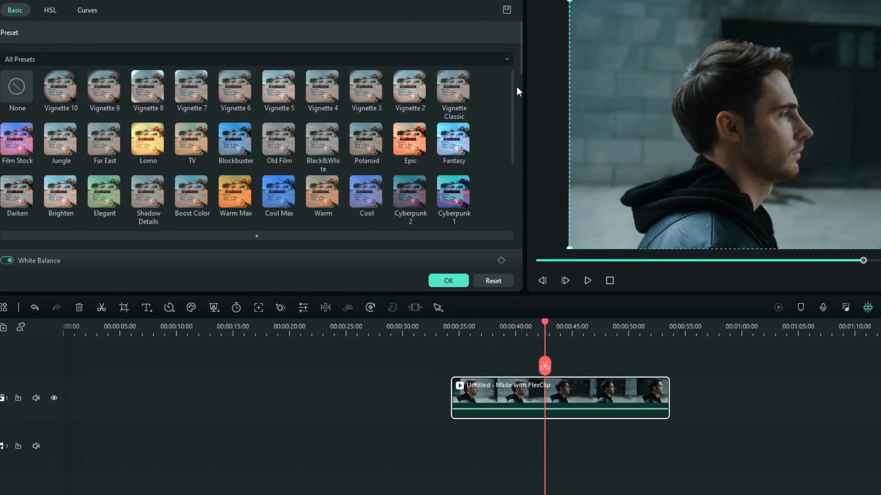
scroll("down", 3)
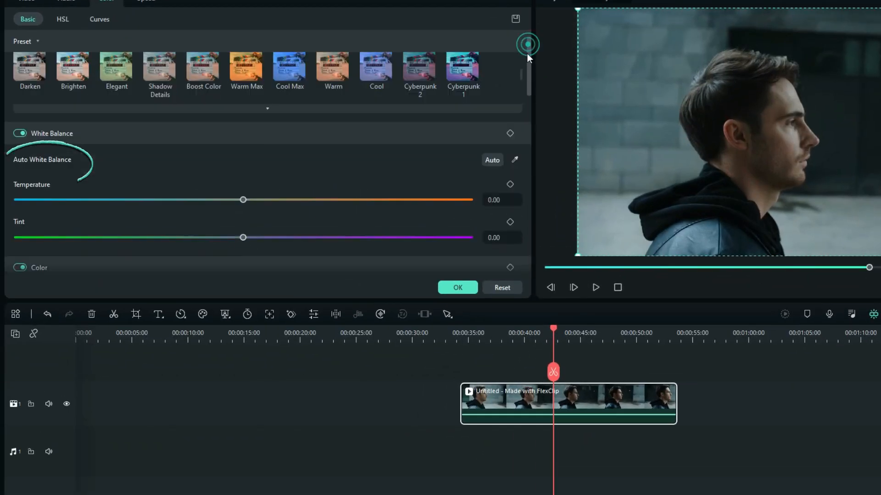
scroll("down", 3)
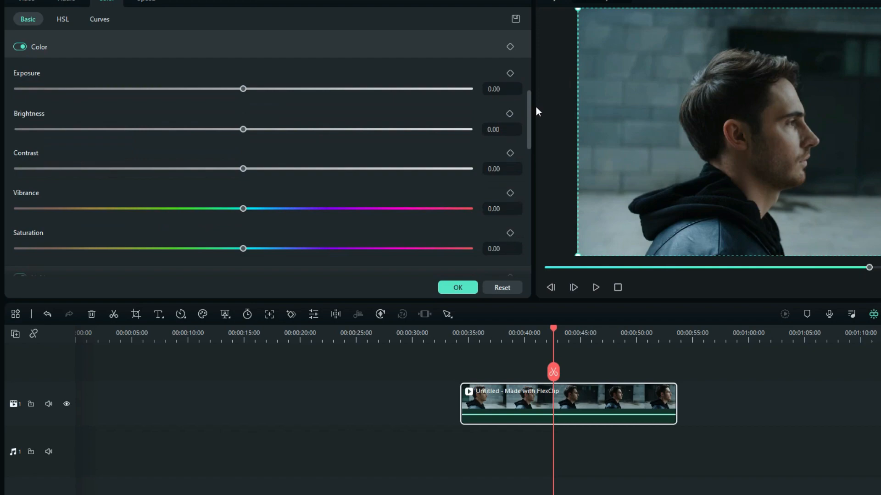
scroll("down", 3)
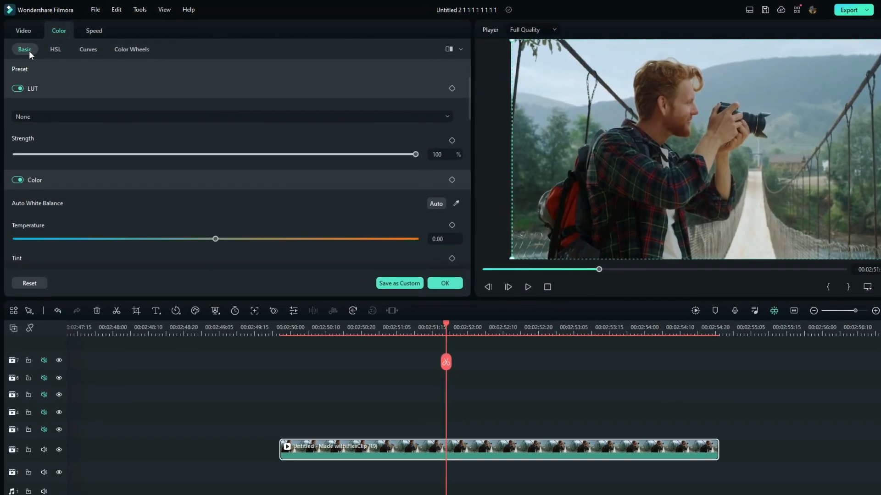
Switch from Basic through HSL to the Color Wheels adjustments.
left_click(55, 49)
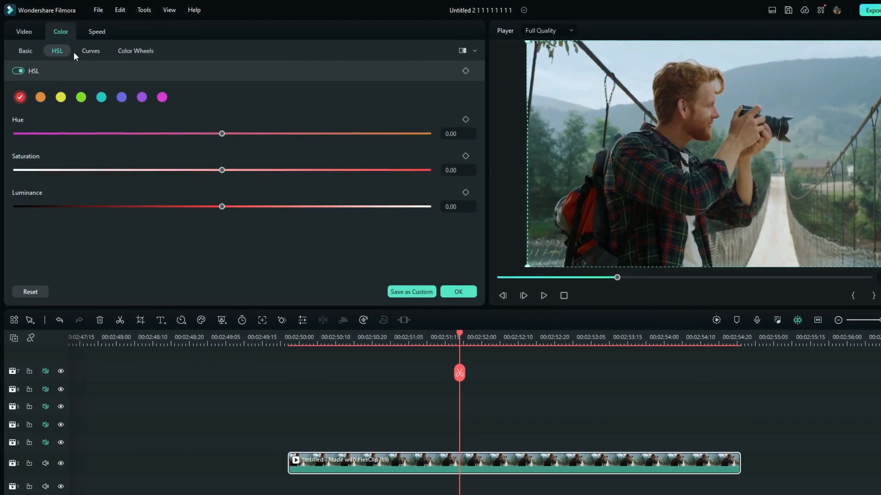
left_click(135, 51)
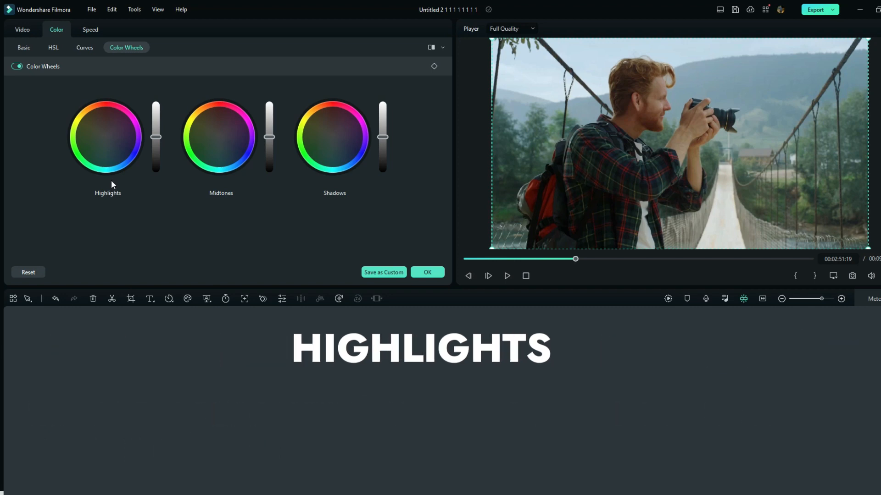
left_click(106, 137)
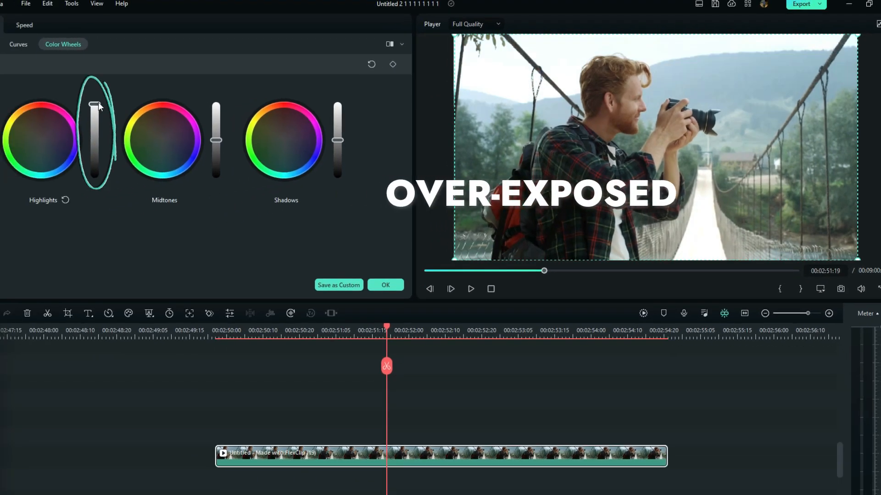
Drag Highlights down to under-exposed and back, then reset it to default.
left_click_drag(95, 107, 96, 140)
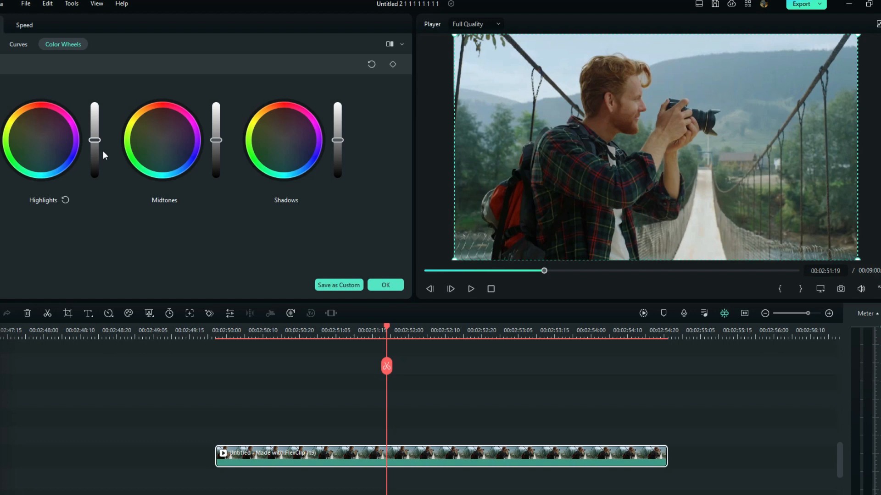
left_click_drag(94, 140, 94, 169)
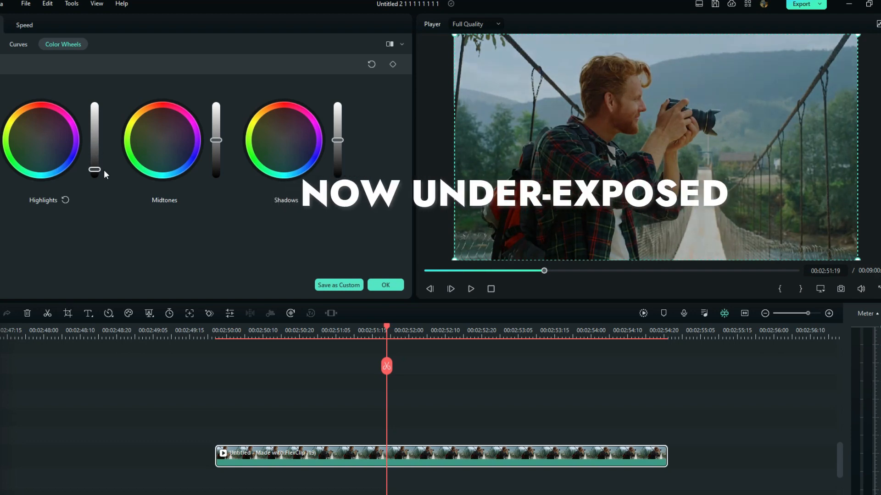
left_click_drag(95, 168, 95, 139)
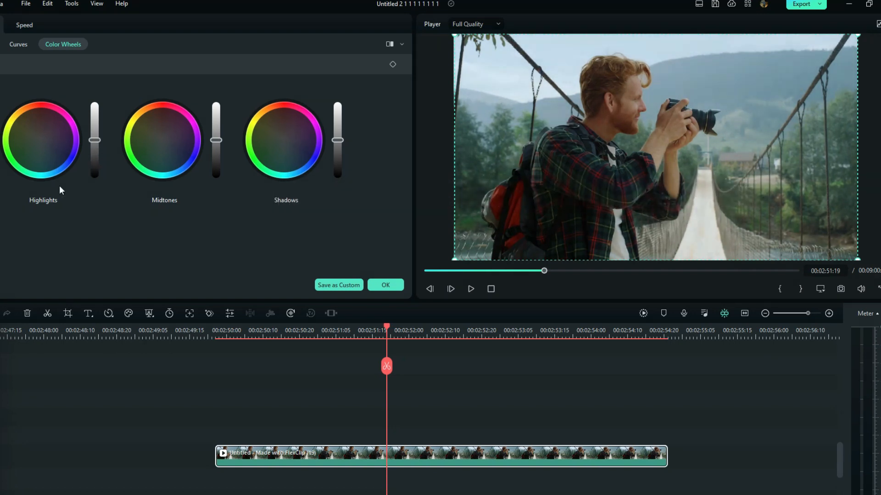
left_click(53, 141)
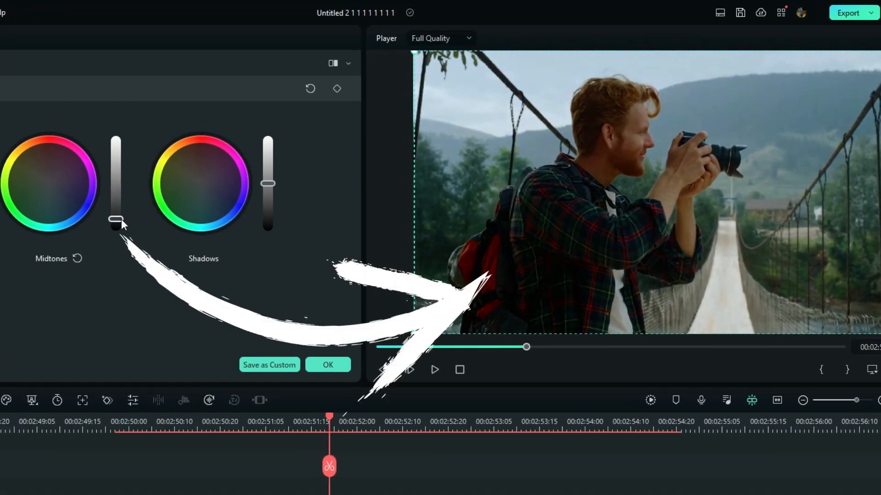
Lower the Midtones wheel slider, then drag Shadows down near the bottom.
left_click_drag(114, 220, 114, 197)
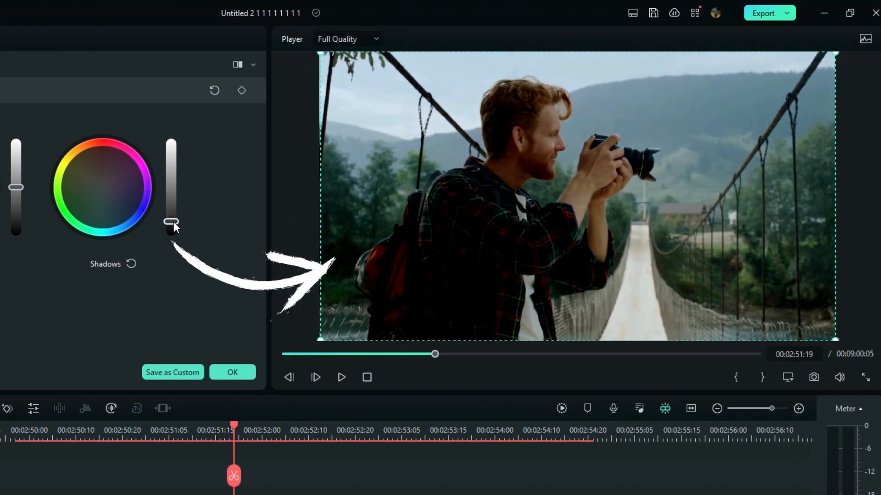
left_click_drag(171, 225, 171, 218)
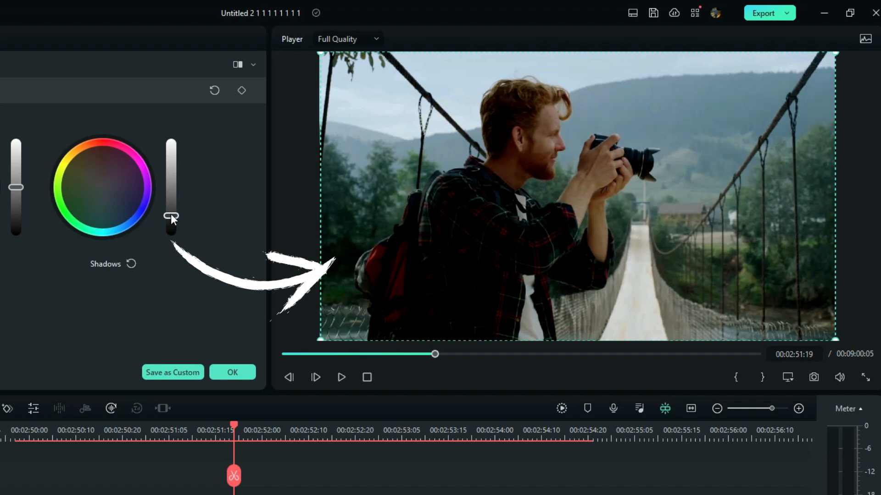
left_click_drag(171, 218, 171, 209)
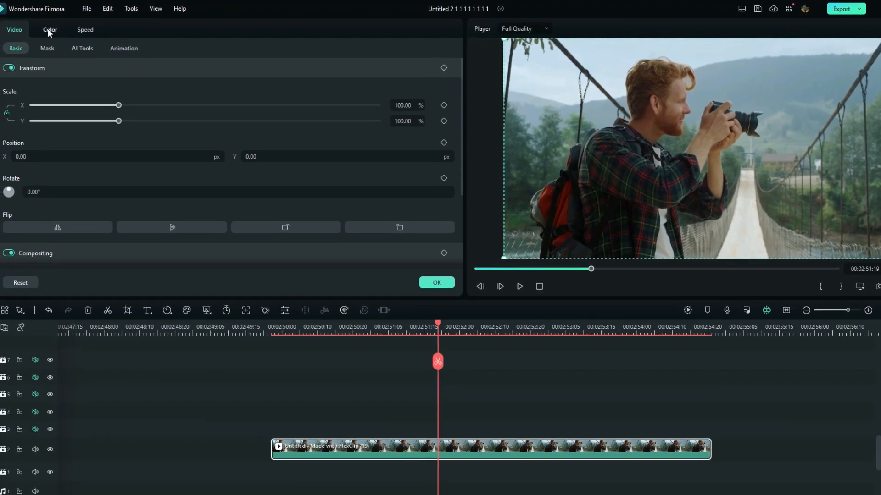
Apply the Cool Film LUT at 42% strength and confirm with OK.
left_click(49, 30)
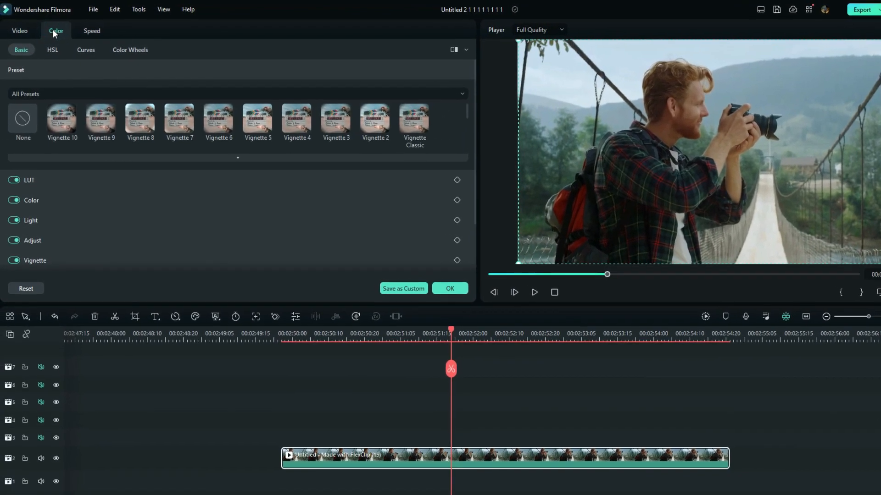
left_click(32, 180)
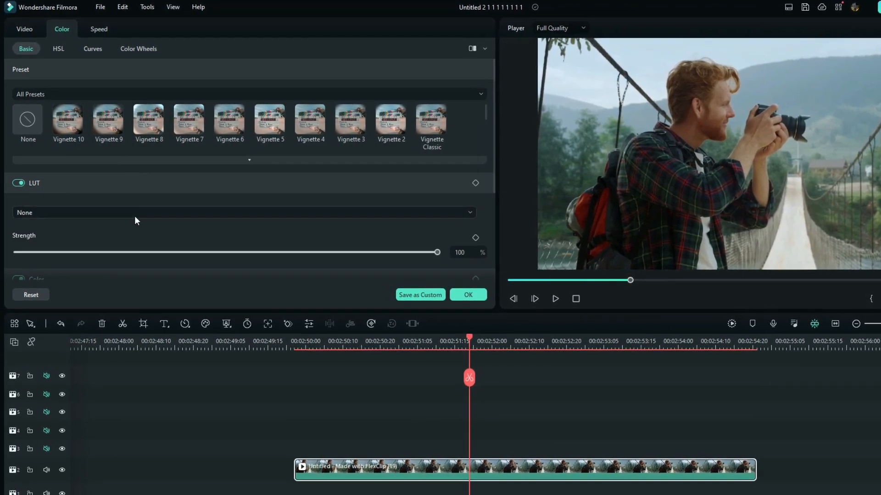
left_click(244, 212)
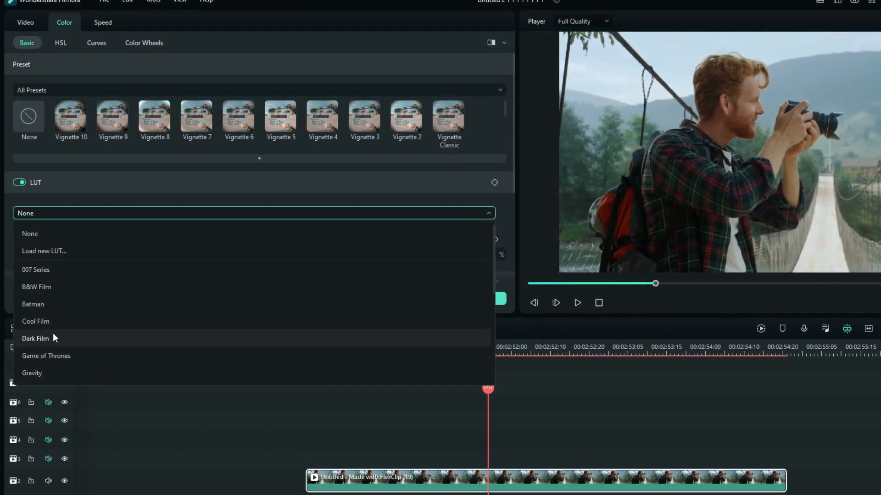
left_click(35, 321)
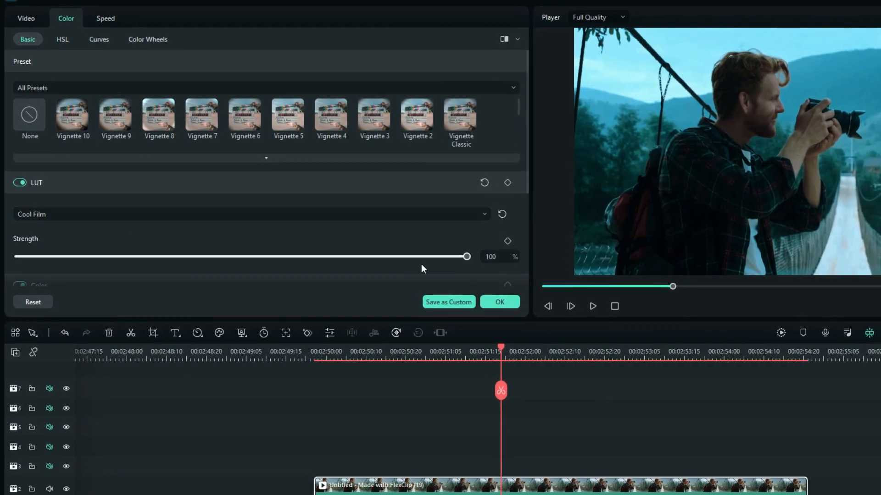
left_click_drag(466, 257, 410, 260)
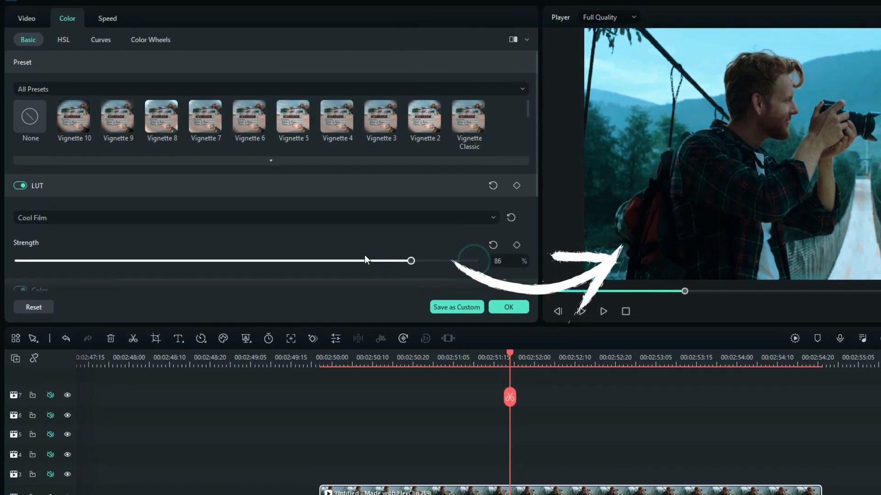
left_click_drag(410, 261, 213, 265)
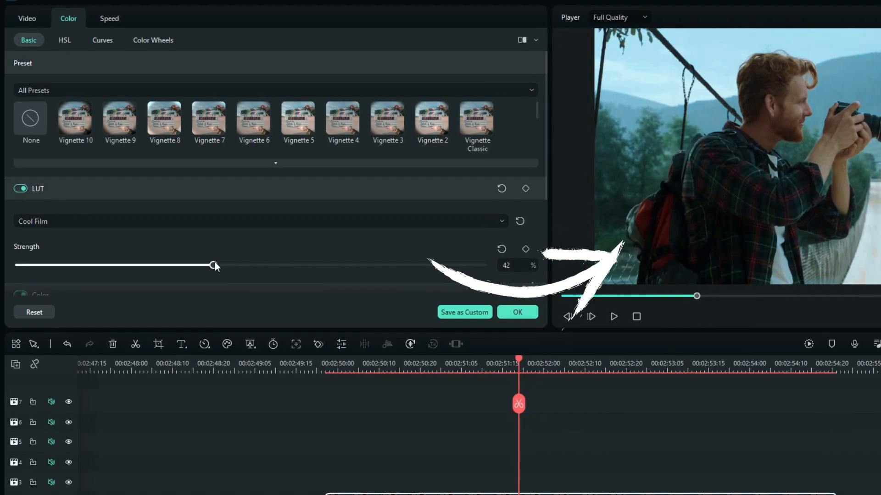
left_click(516, 312)
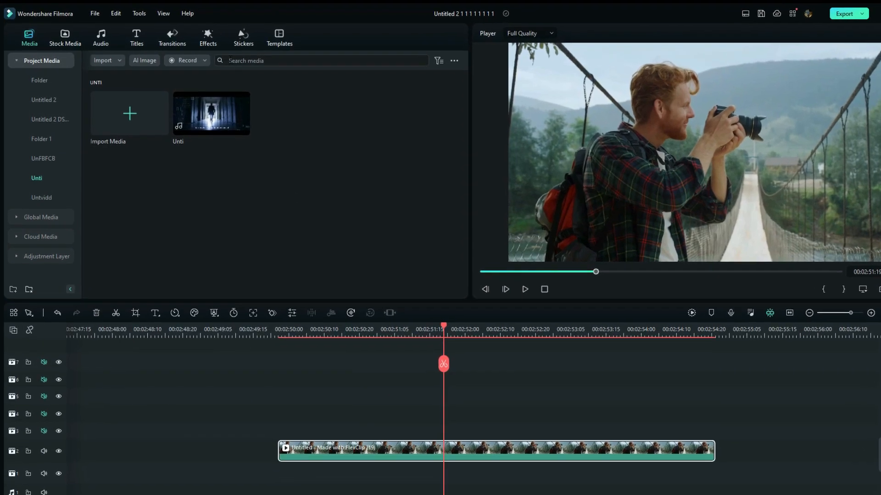
Start Help > Check for Update, close Live Update, and reopen the Help menu.
left_click(187, 13)
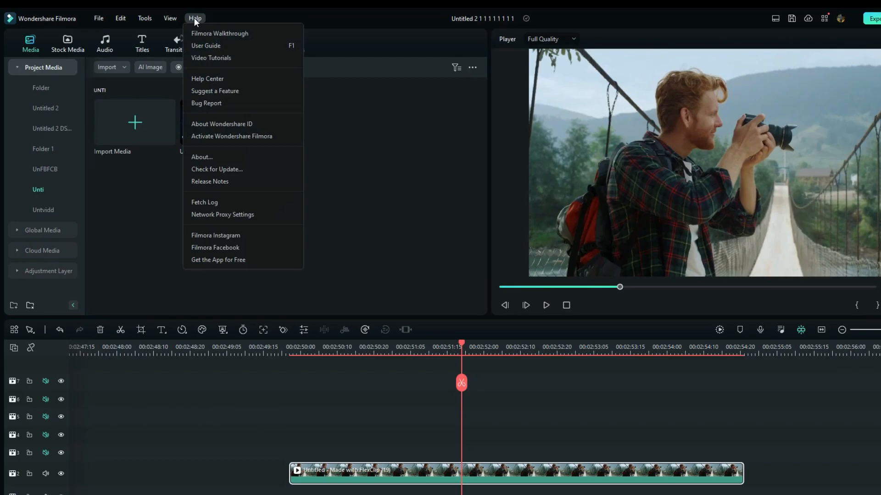
left_click(217, 170)
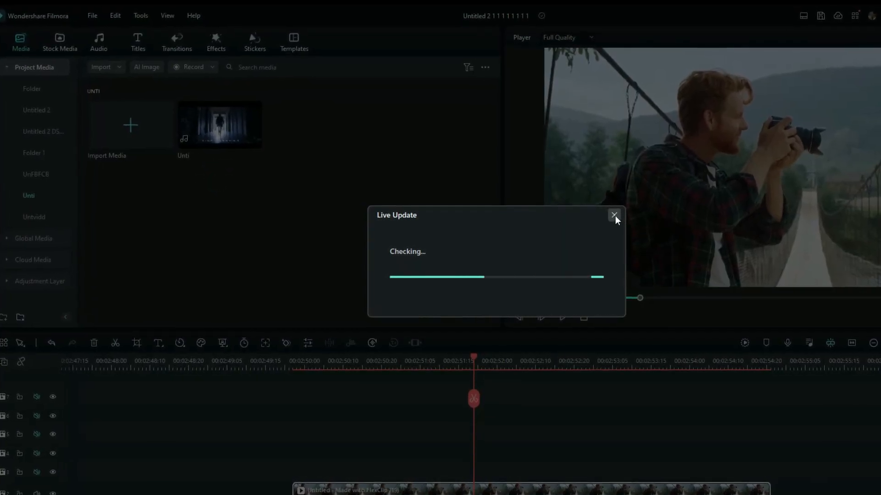
left_click(614, 216)
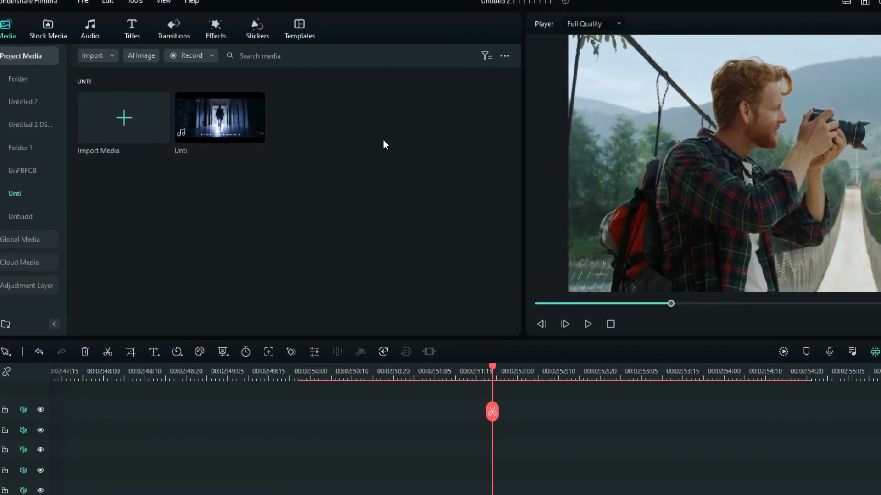
left_click(198, 2)
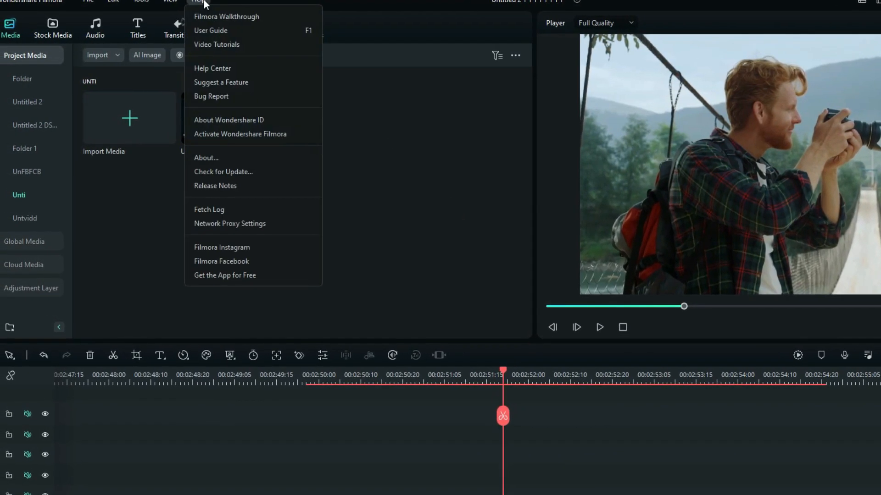
mouse_move(212, 159)
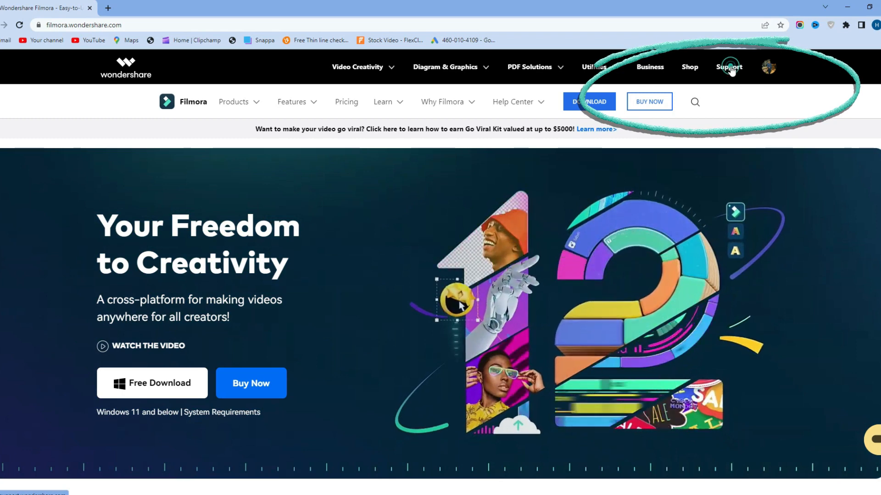
Open the Wondershare support center's Find a download section for older products.
left_click(728, 67)
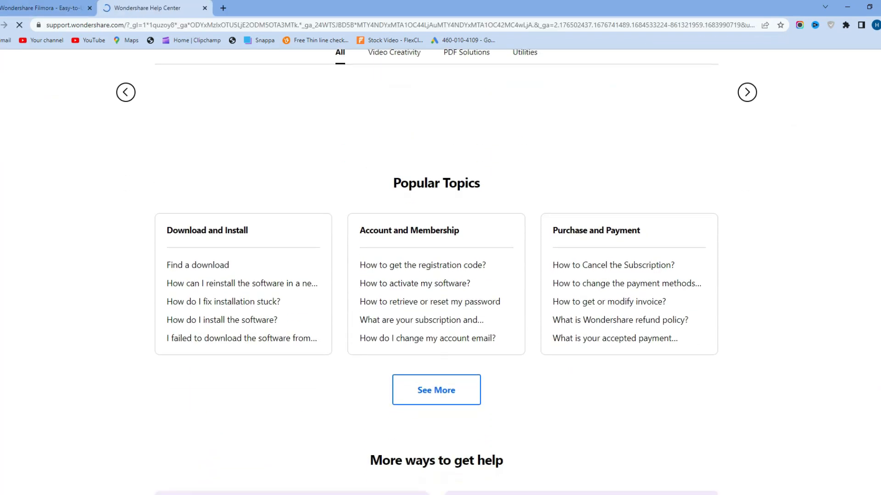
left_click(197, 265)
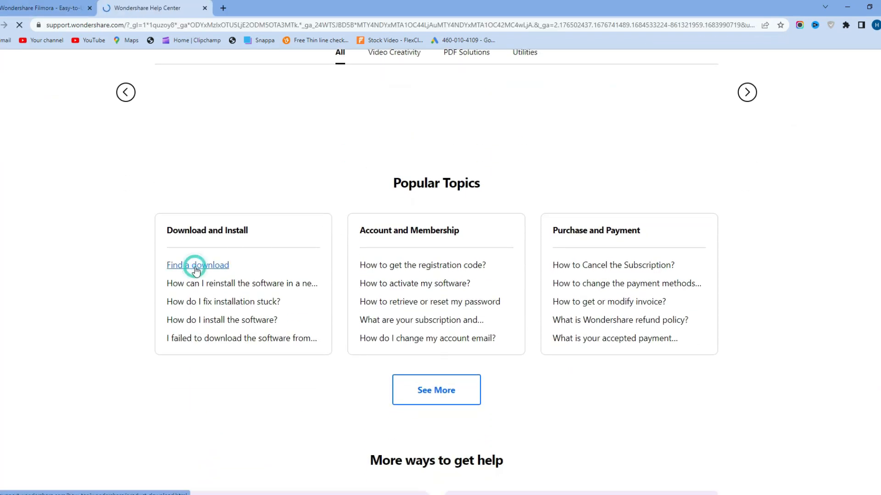
left_click(197, 265)
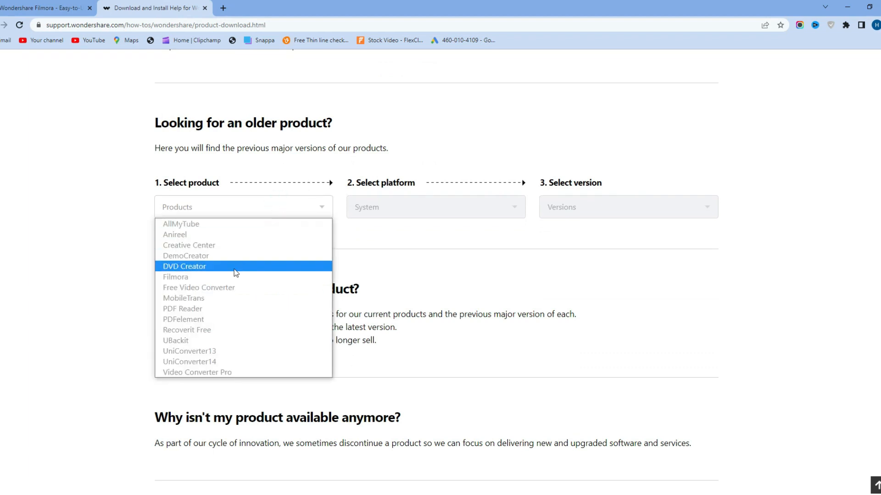
Choose Filmora, platform Windows, and version 12.3.4 in the older-version selector.
left_click(175, 276)
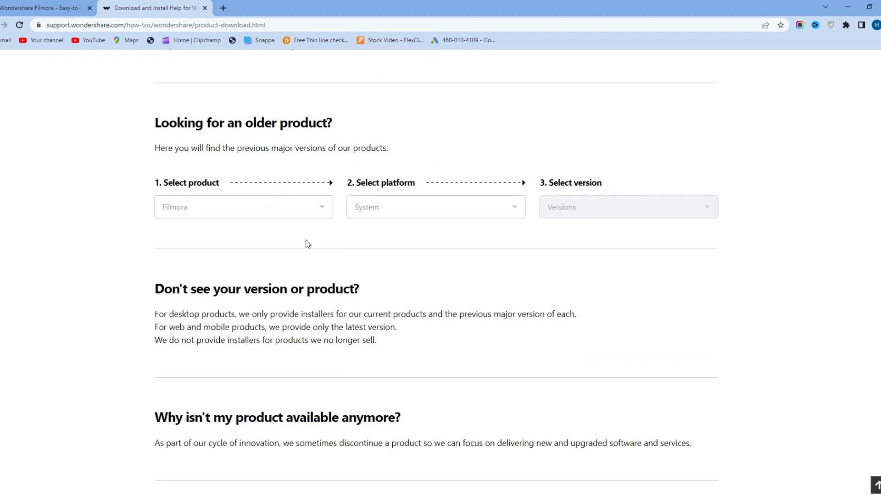
left_click(435, 207)
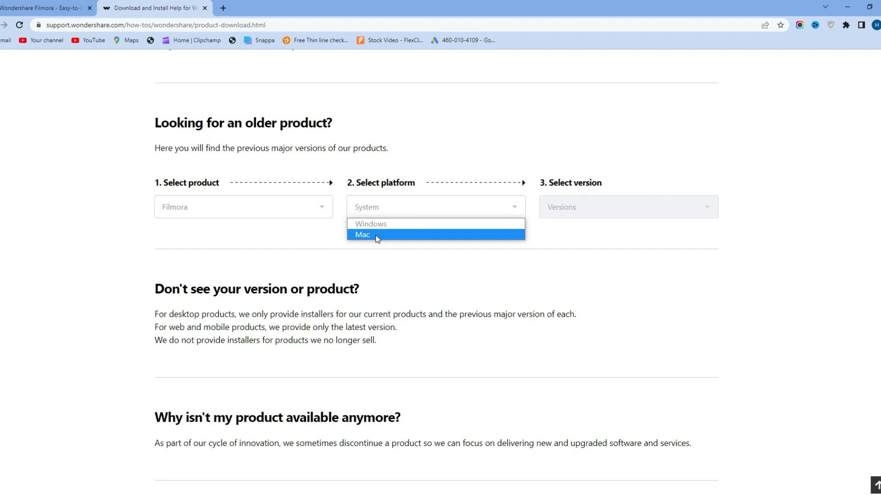
left_click(370, 223)
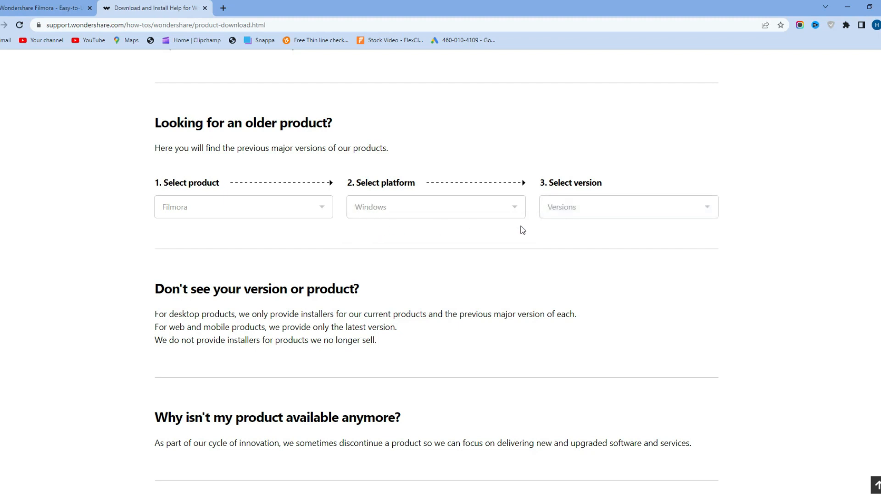
left_click(627, 207)
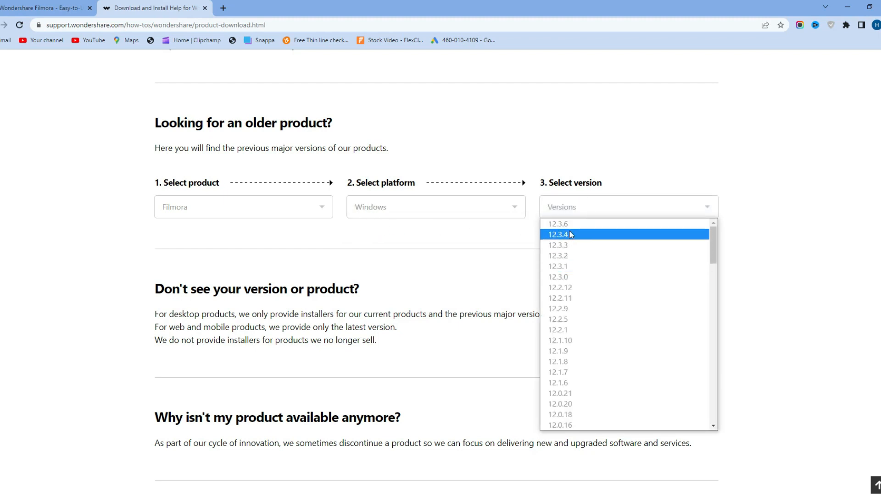
left_click(557, 223)
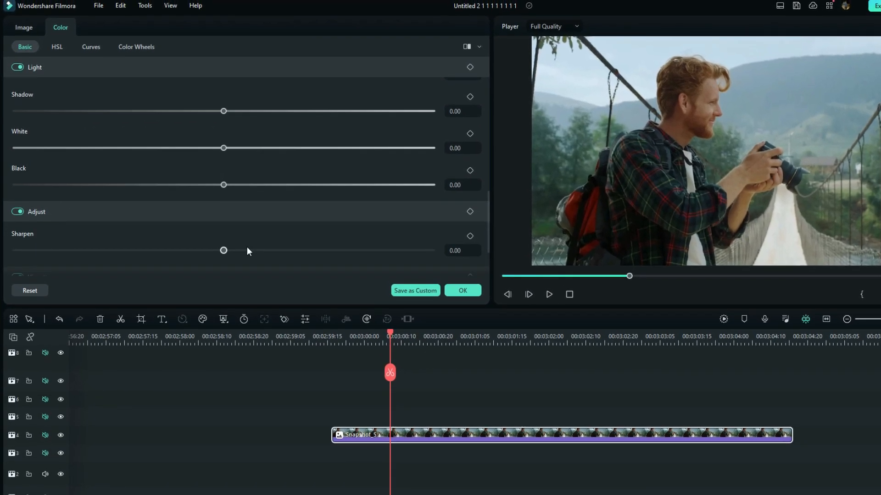
Raise the Basic Adjust Sharpen slider from 0 to about 94.59.
left_click_drag(223, 250, 248, 258)
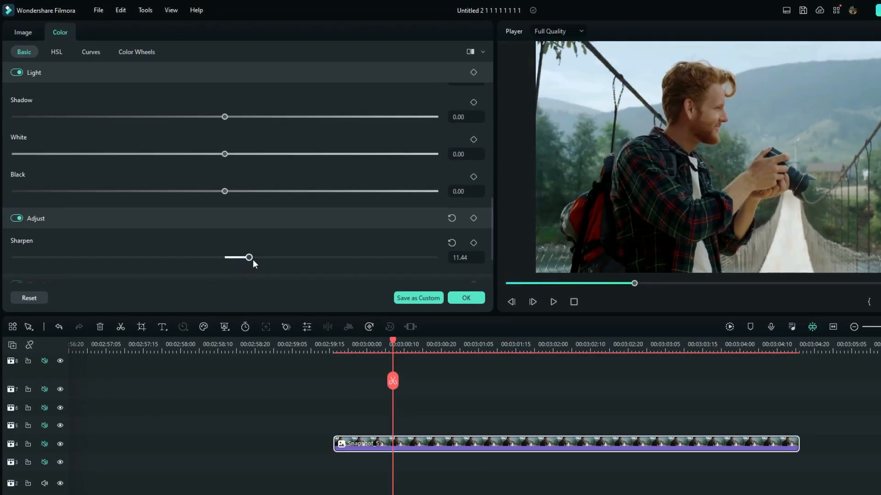
left_click_drag(249, 257, 265, 261)
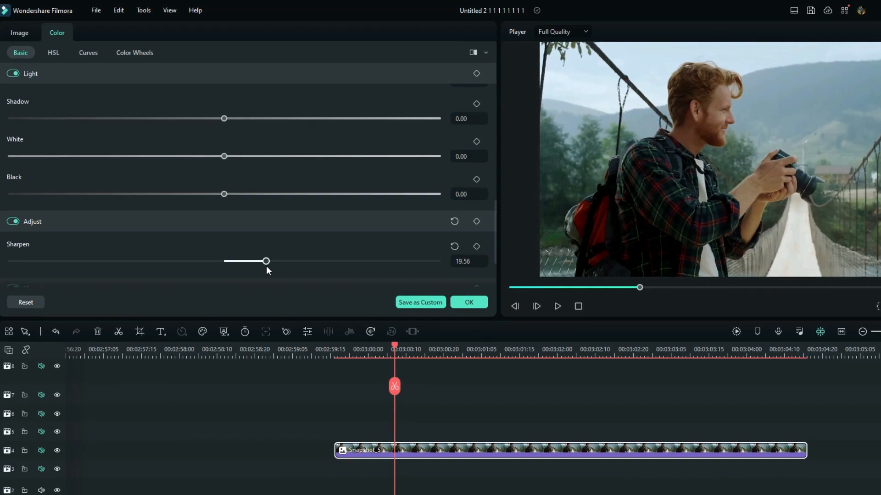
left_click_drag(265, 261, 275, 265)
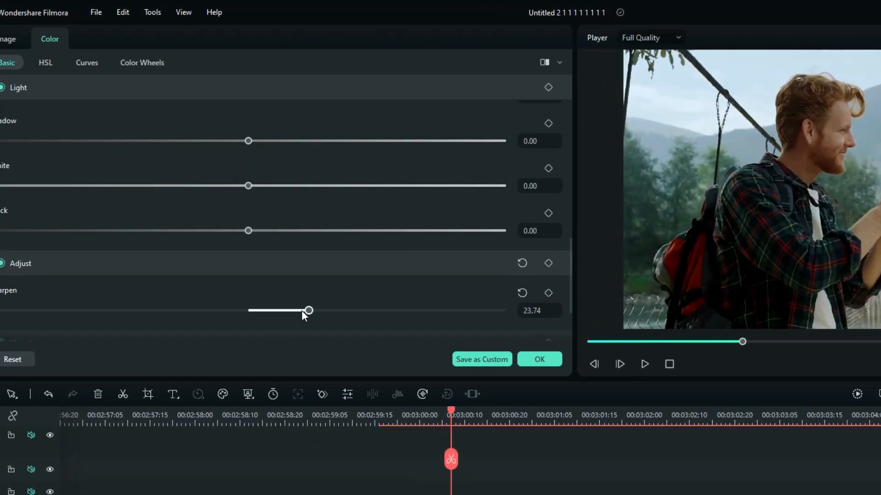
left_click_drag(309, 310, 410, 310)
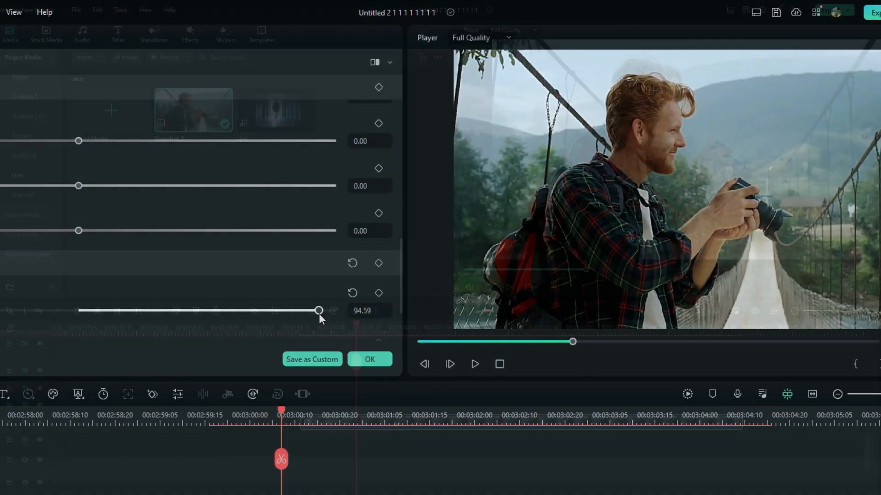
left_click(369, 360)
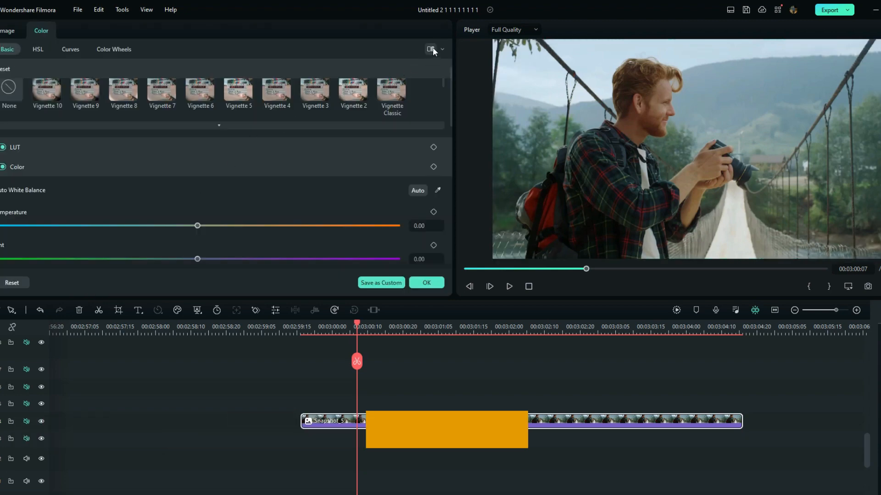
Enable Before/After split view, shift tint toward green, target green in HSL, and browse Curves and Color Wheels.
left_click(443, 50)
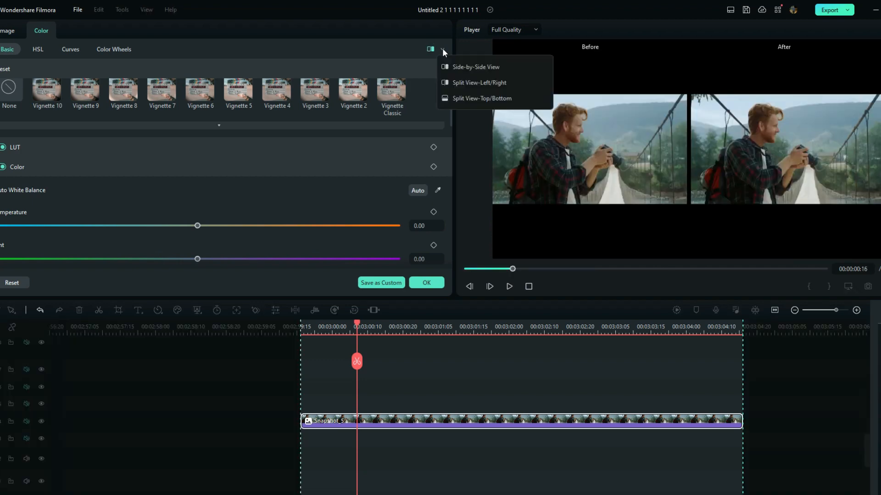
left_click_drag(197, 259, 139, 258)
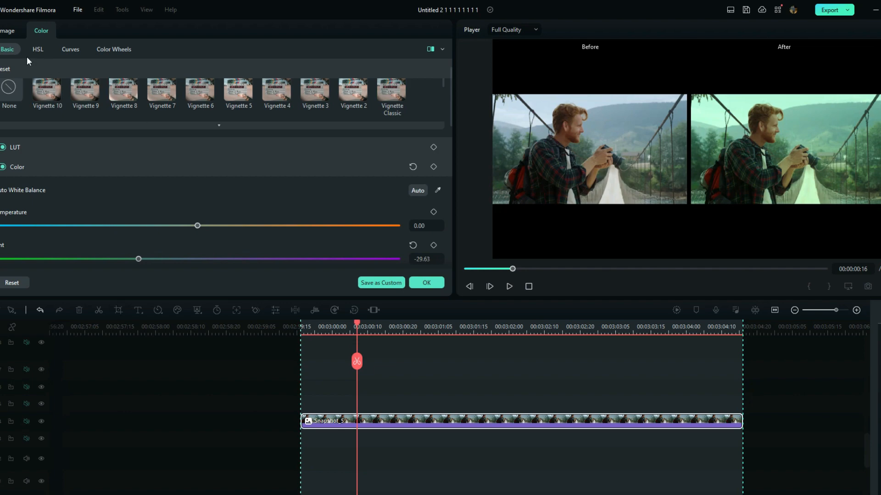
left_click(38, 50)
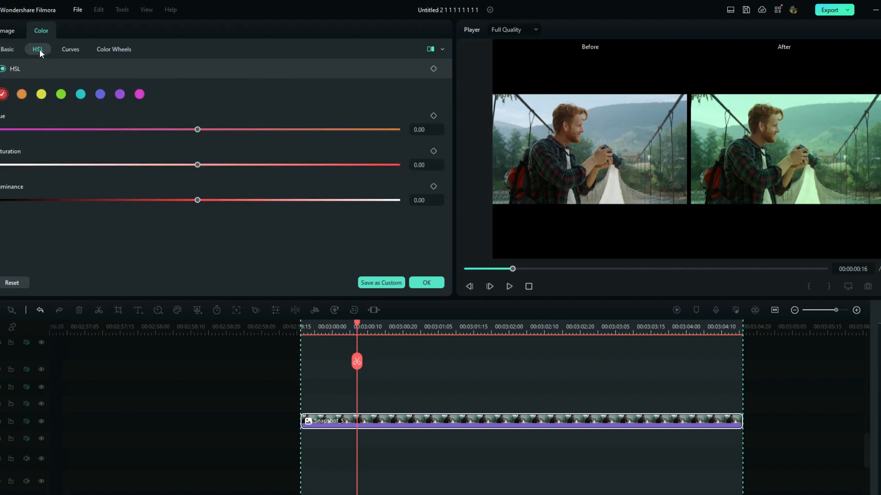
left_click(61, 93)
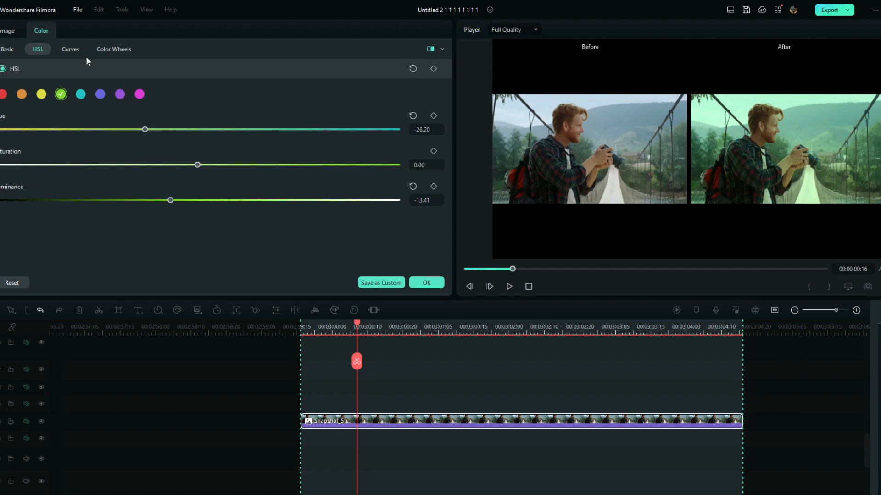
left_click(70, 50)
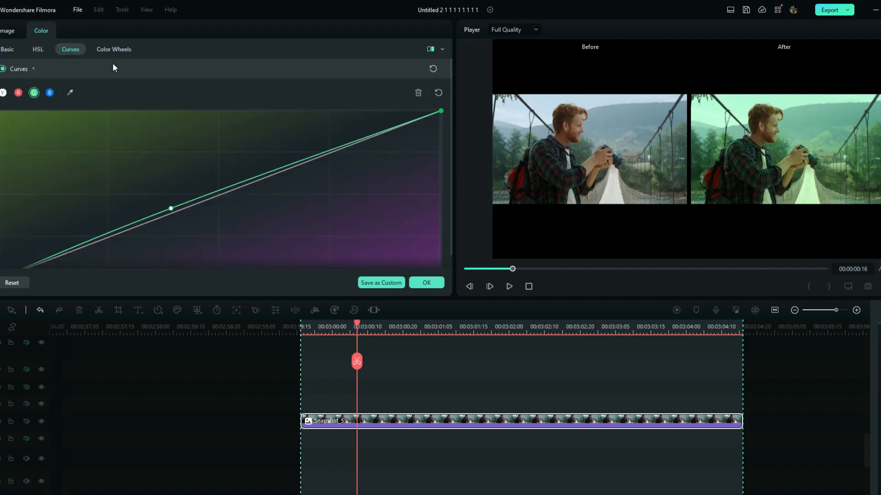
left_click(113, 50)
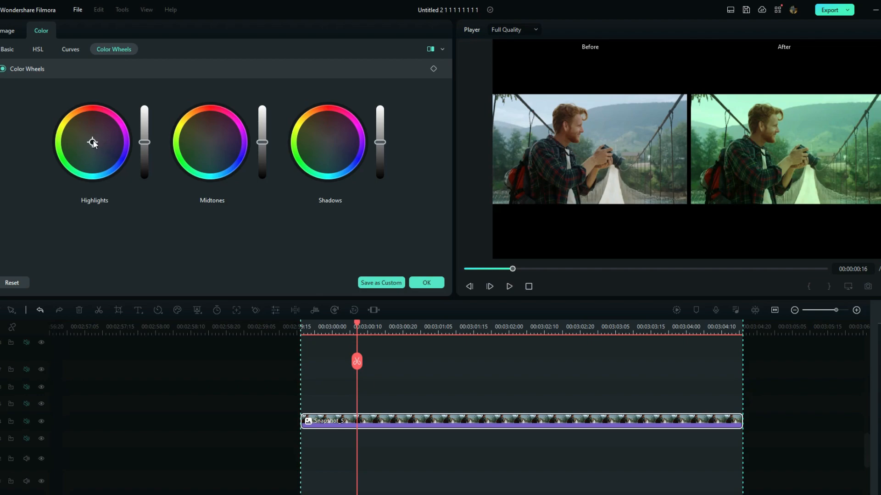
left_click(7, 50)
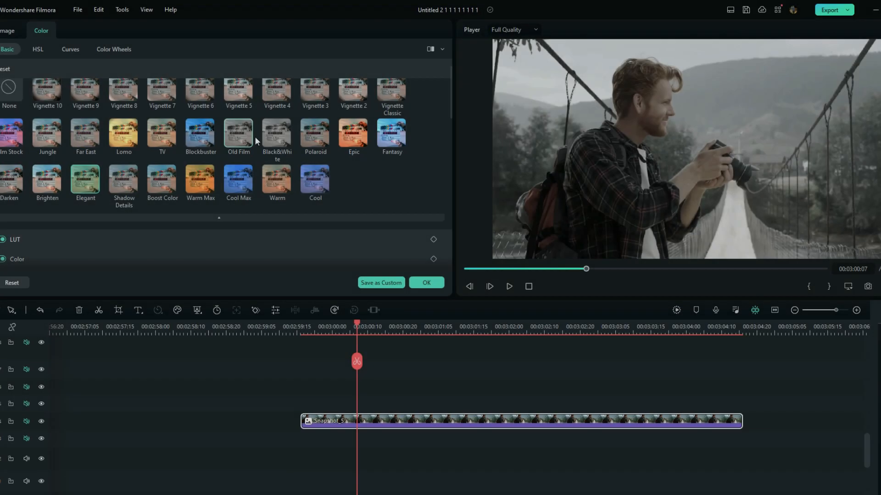
Confirm and close the Color panel to return to the media library.
left_click(276, 136)
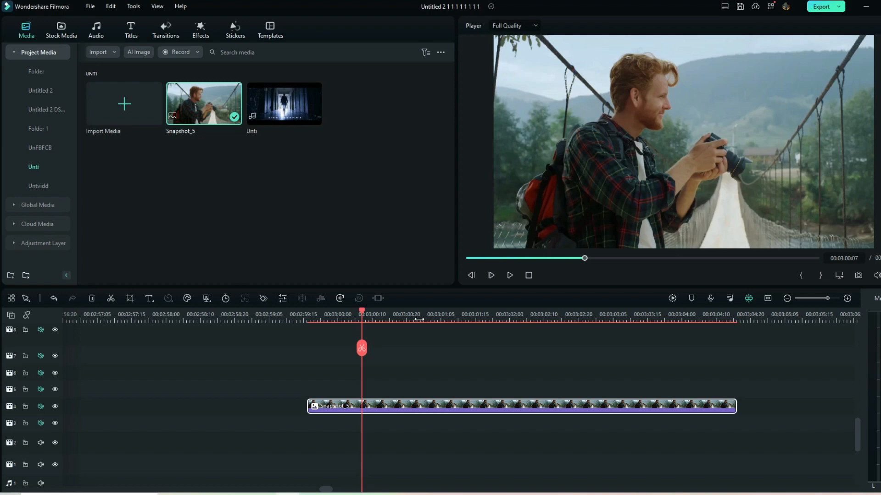
mouse_move(399, 408)
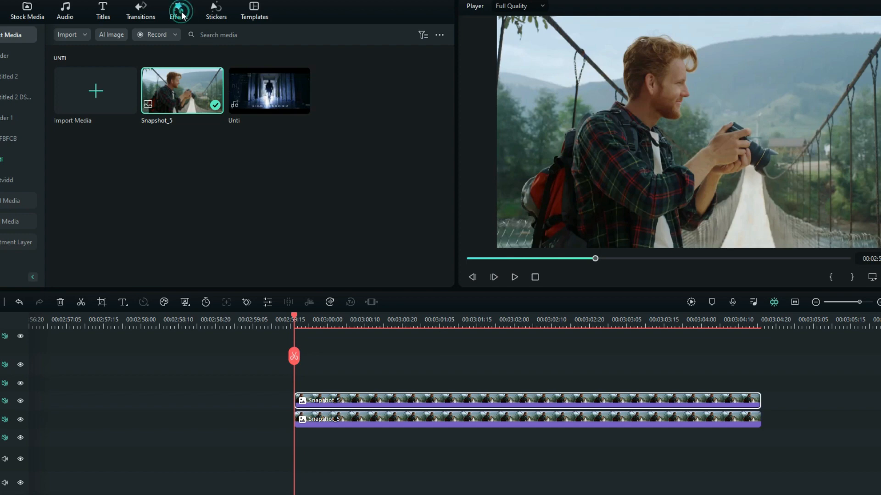
Apply the Willow effect and choose a Custom mask for it in the clip's Effects tab.
left_click(178, 10)
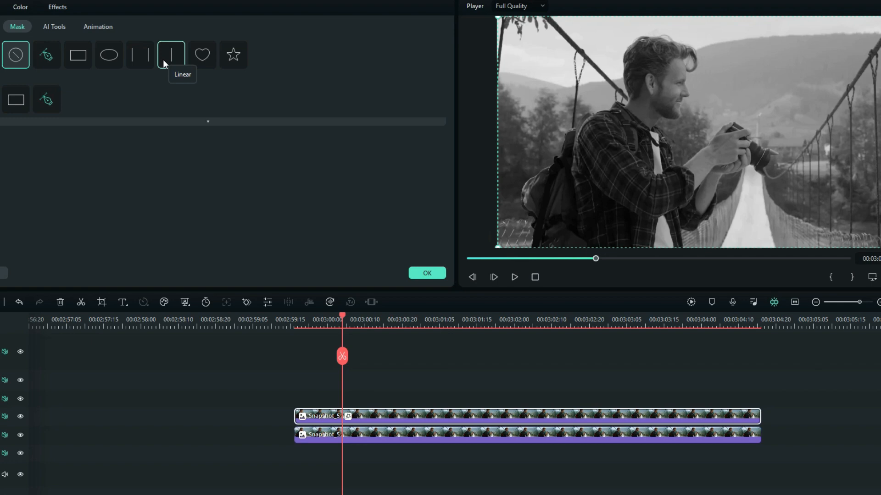
left_click(171, 54)
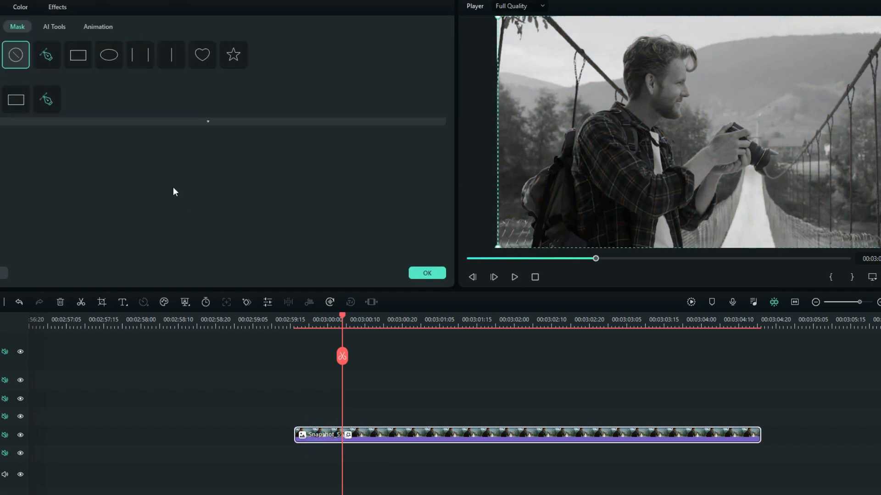
left_click(83, 23)
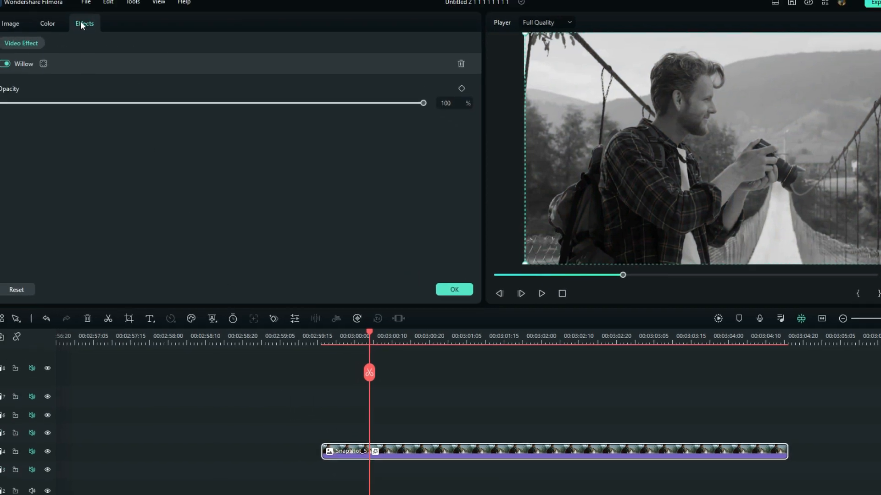
left_click(58, 72)
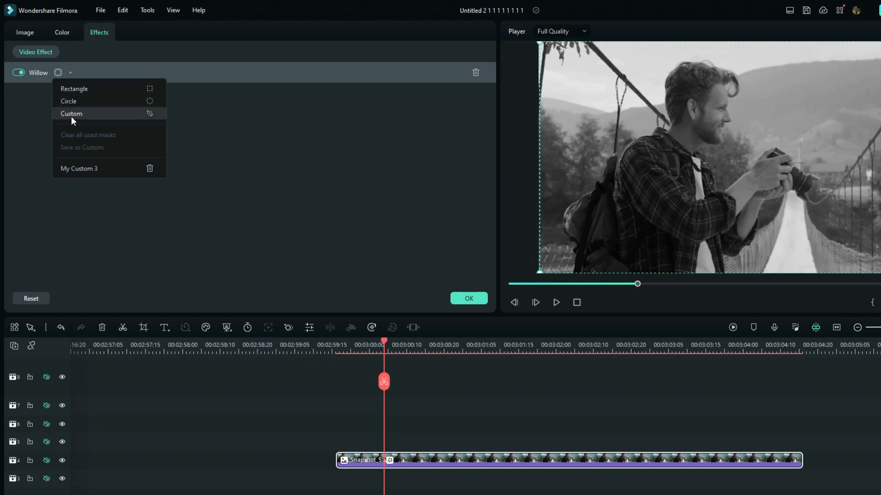
left_click(71, 113)
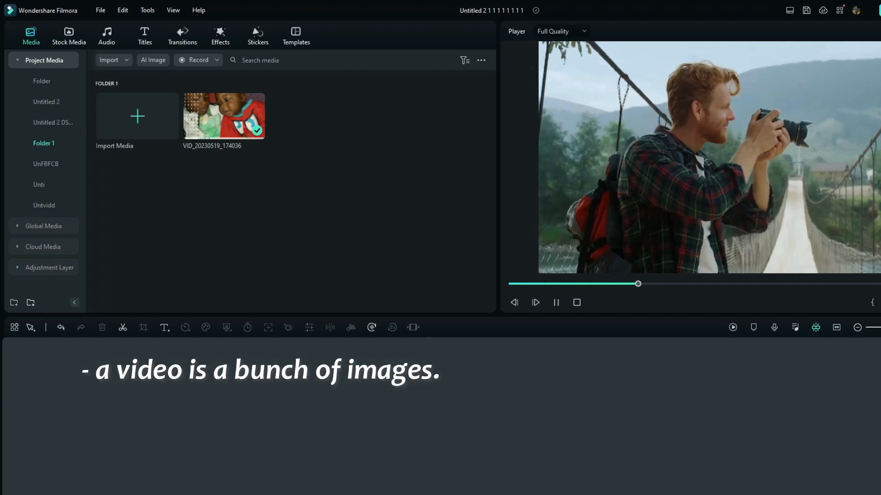
Place the FlexClip video on the timeline, zoom in, and select the short opening piece.
left_click(555, 302)
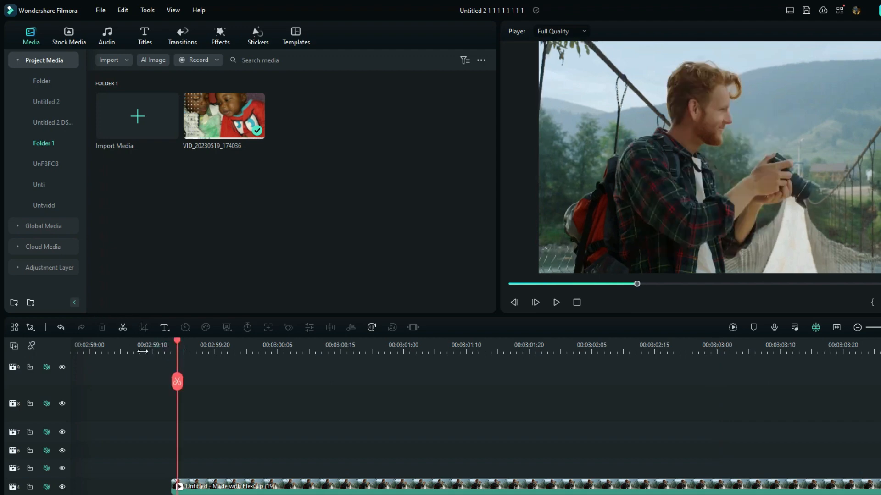
left_click_drag(177, 351, 159, 351)
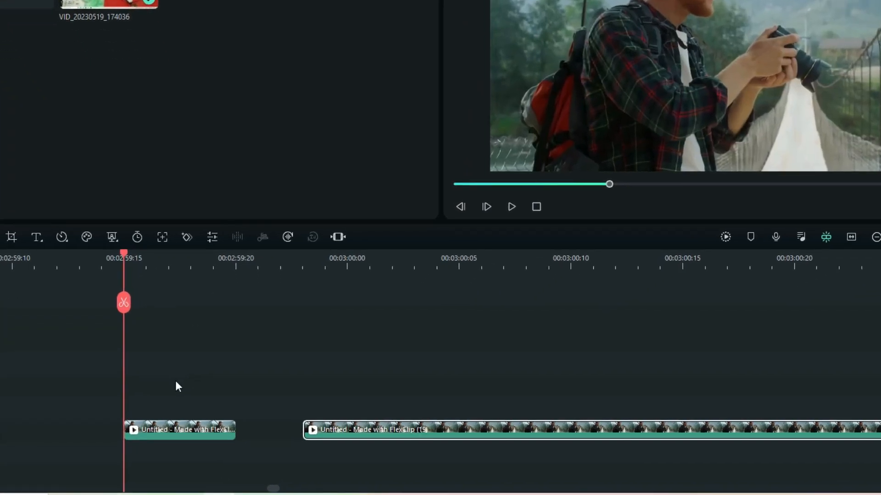
mouse_move(166, 445)
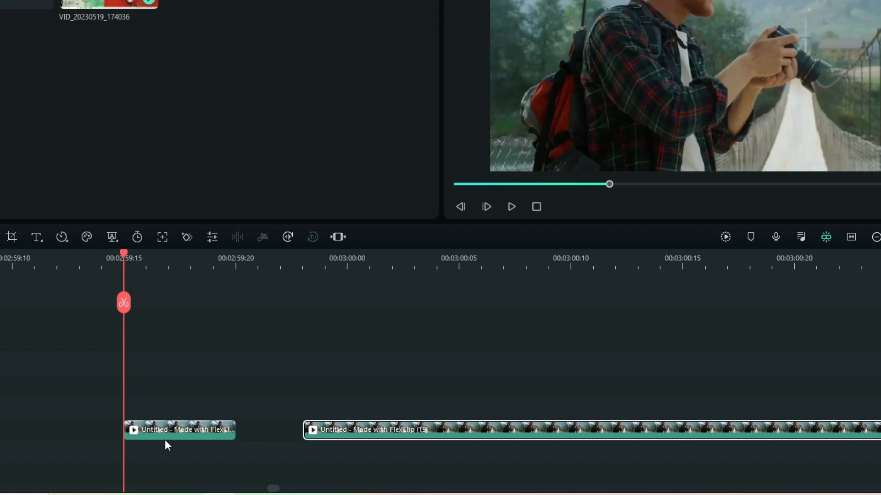
left_click(179, 430)
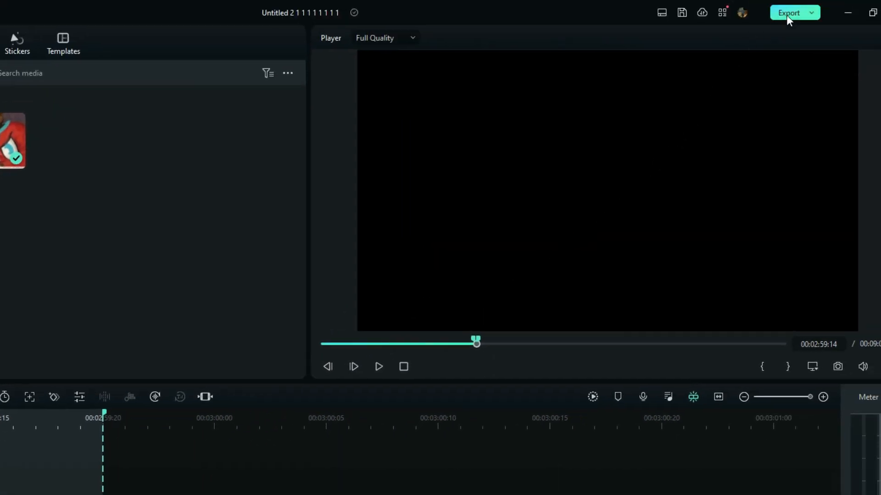
In the export window, change the output format from MP4 to PNG Image Sequence.
left_click(789, 13)
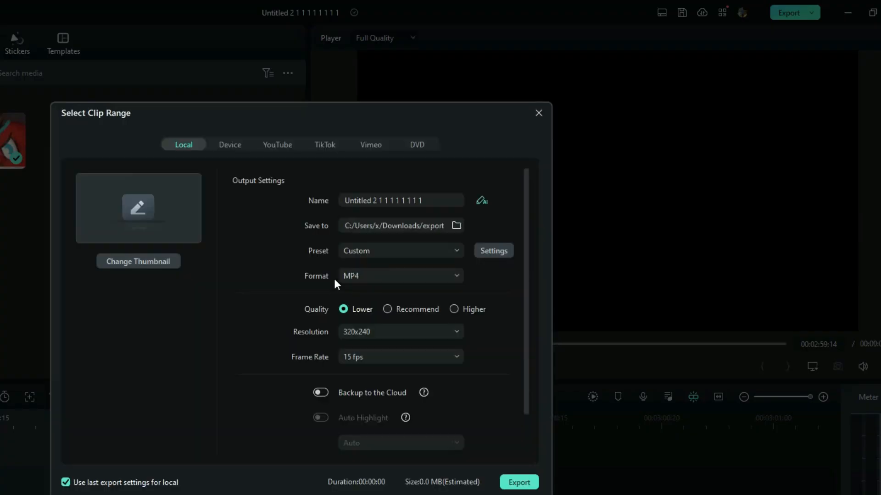
left_click(400, 275)
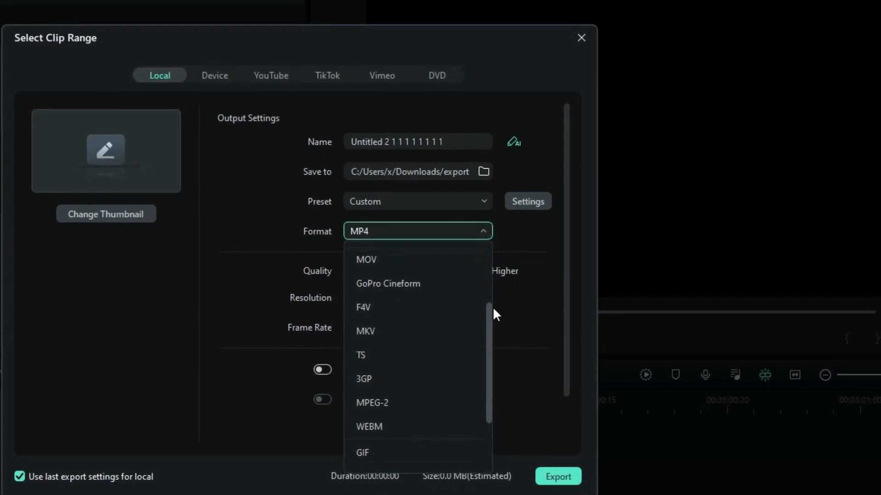
scroll("down", 3)
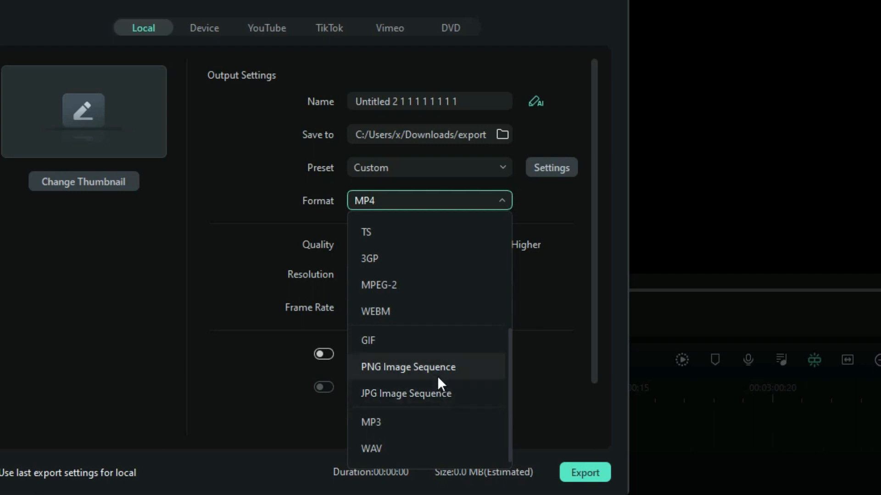
left_click(408, 367)
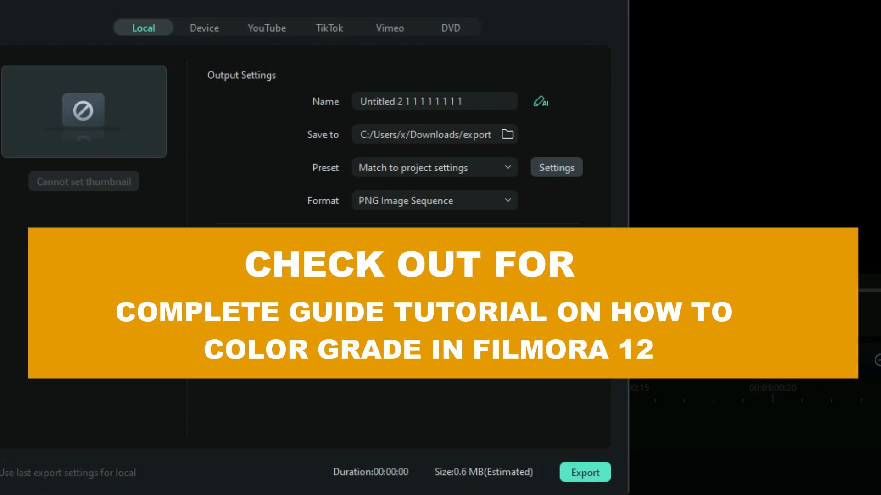
left_click(556, 167)
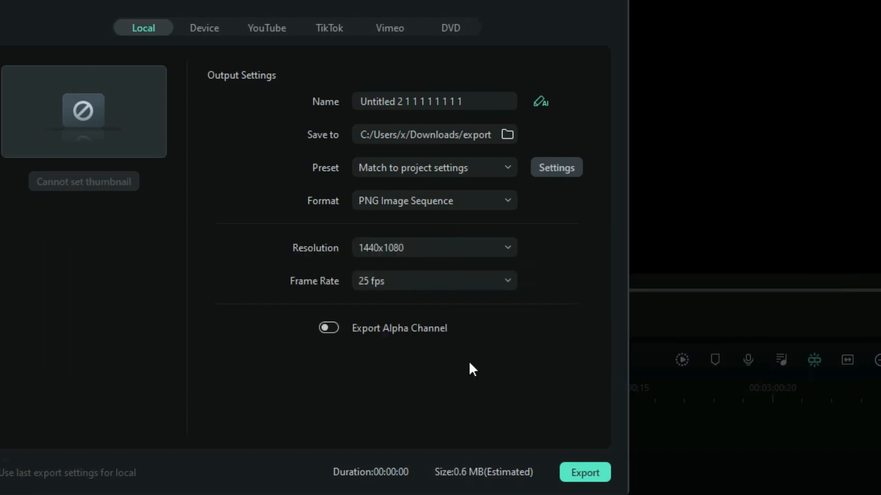